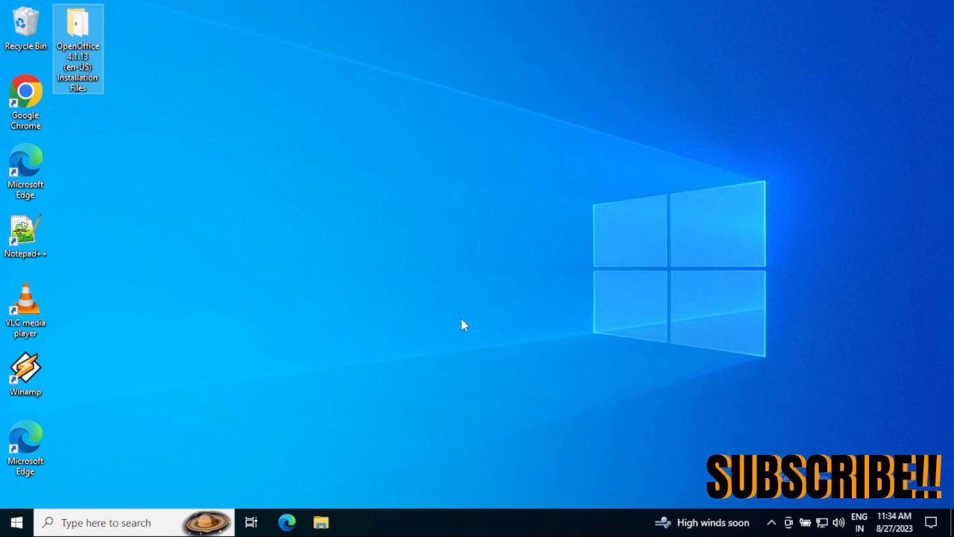
mouse_move(101, 155)
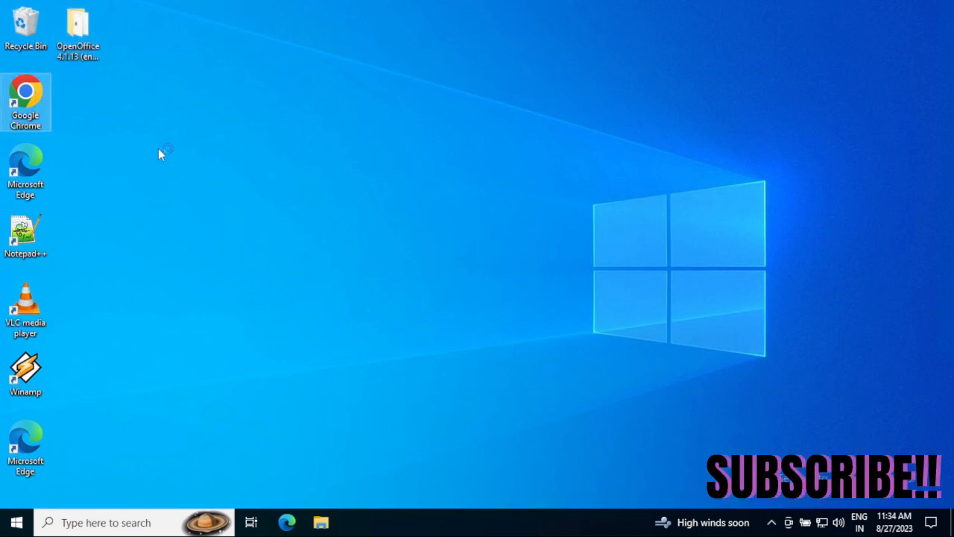
mouse_move(240, 182)
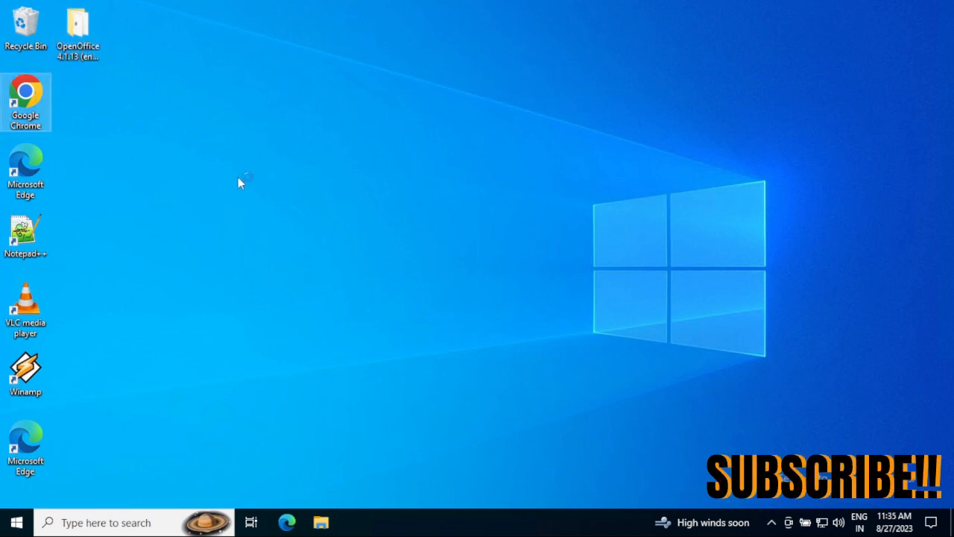
Step: Launch Google Chrome from the desktop shortcut
double_click(25, 101)
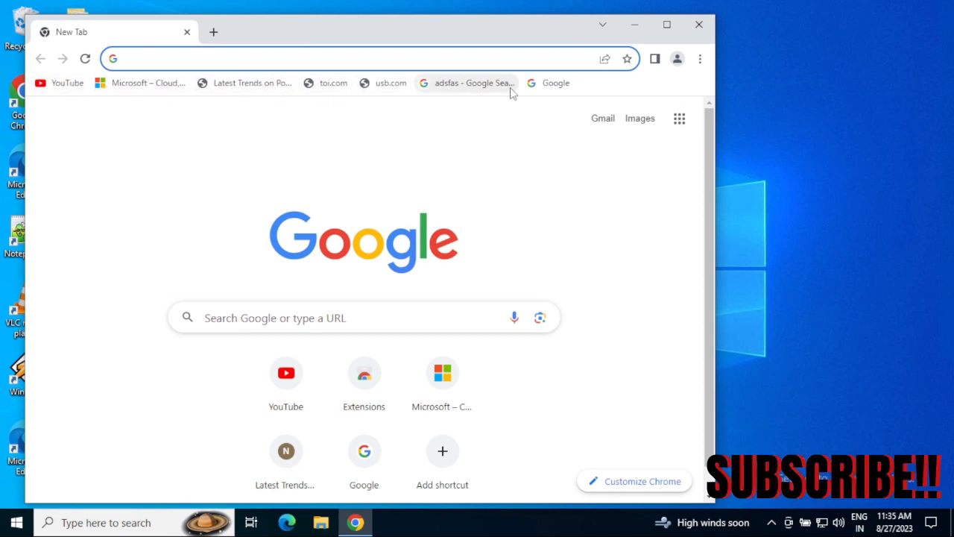
mouse_move(703, 60)
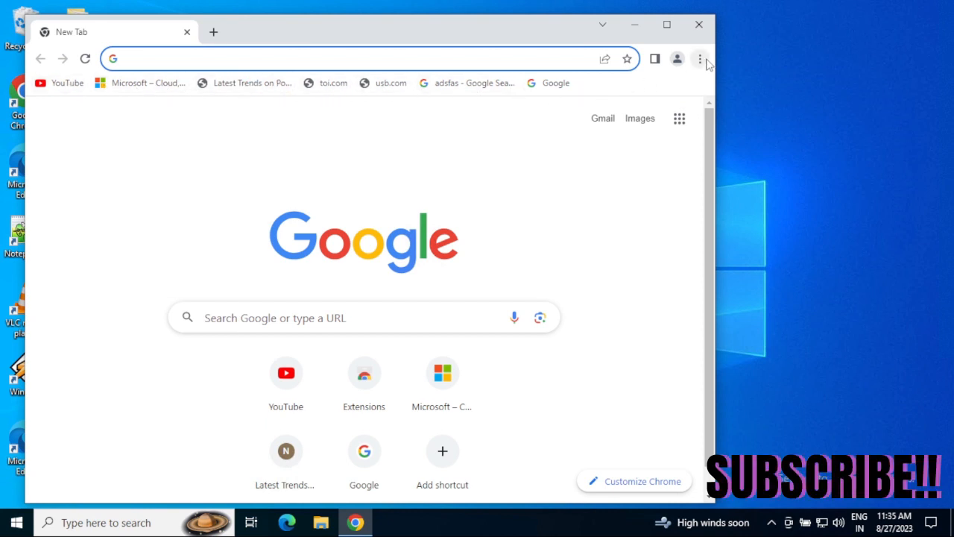
mouse_move(271, 90)
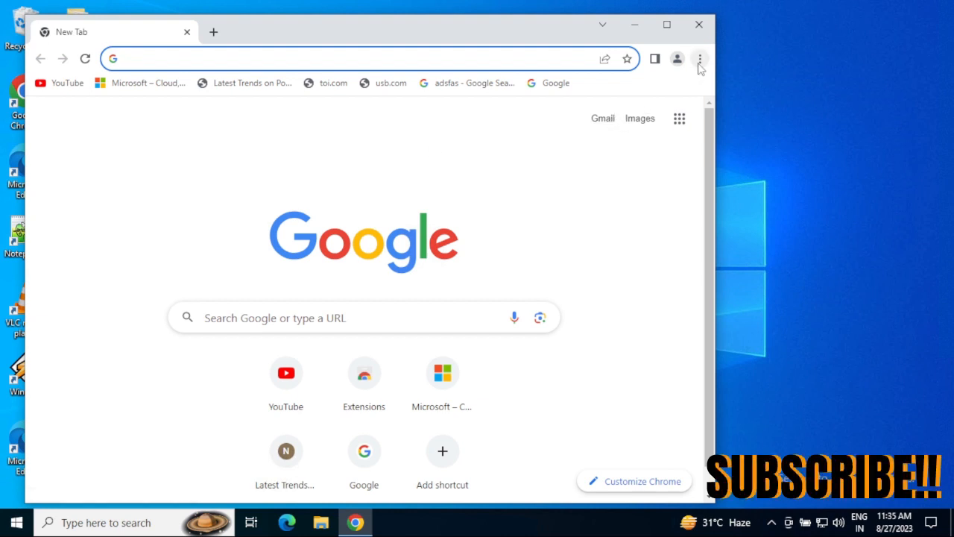
Step: Start exporting all bookmarks via the bookmark manager's Export bookmarks command
left_click(699, 60)
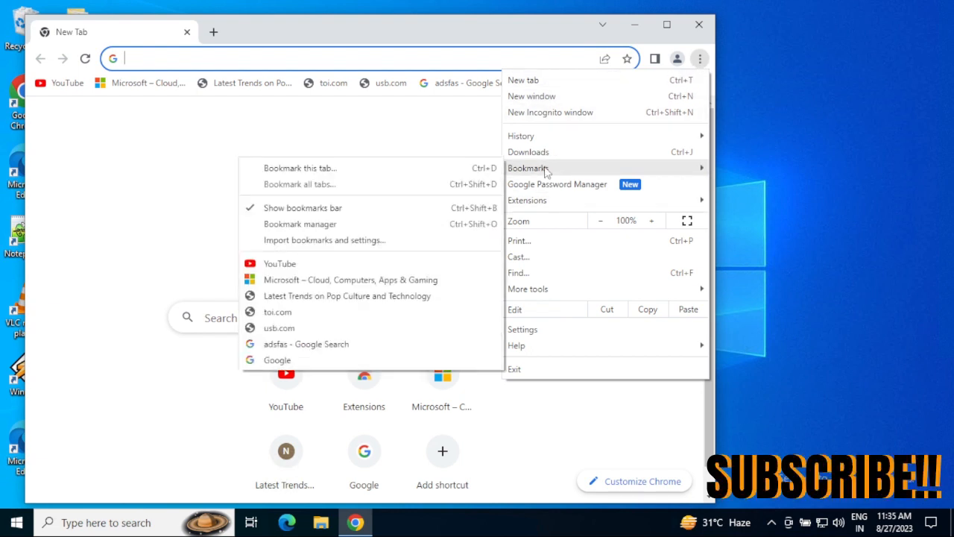
mouse_move(560, 173)
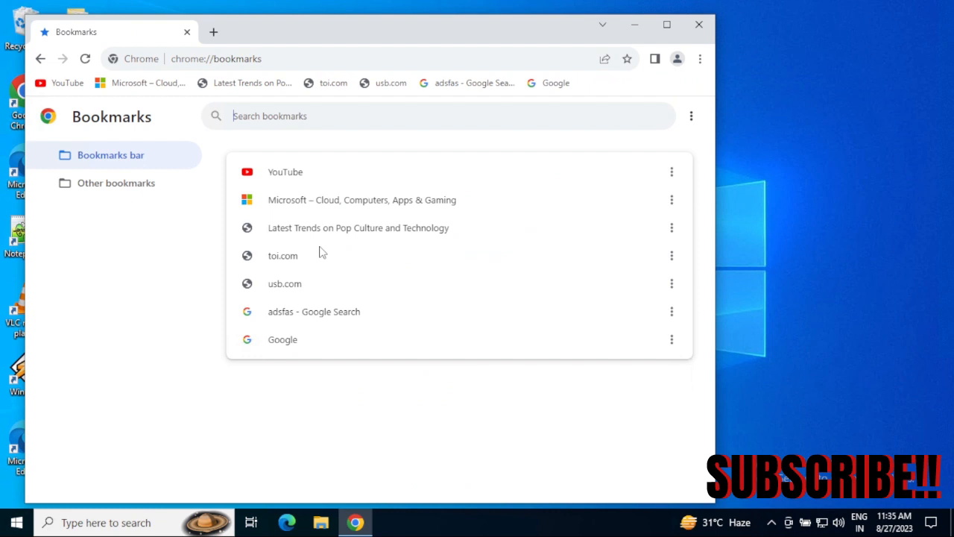
mouse_move(319, 171)
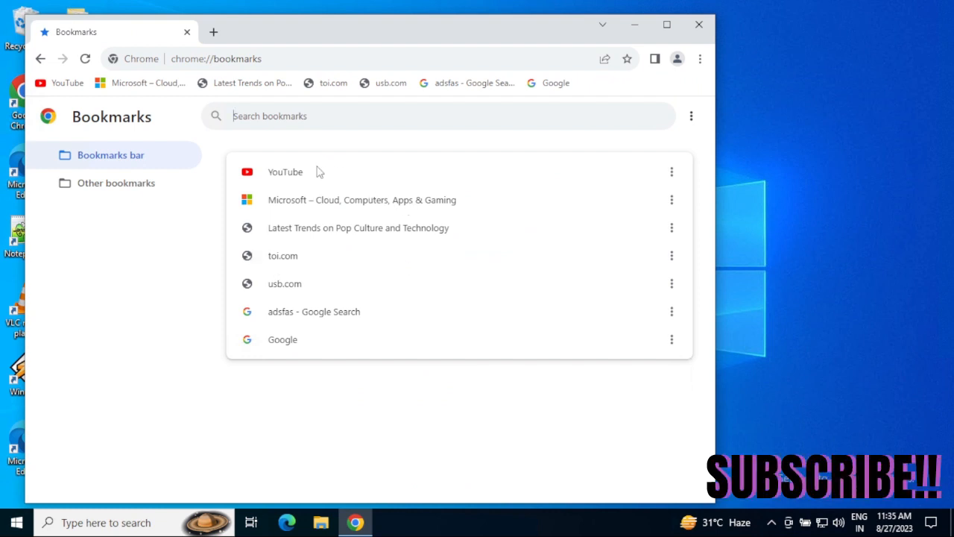
mouse_move(428, 176)
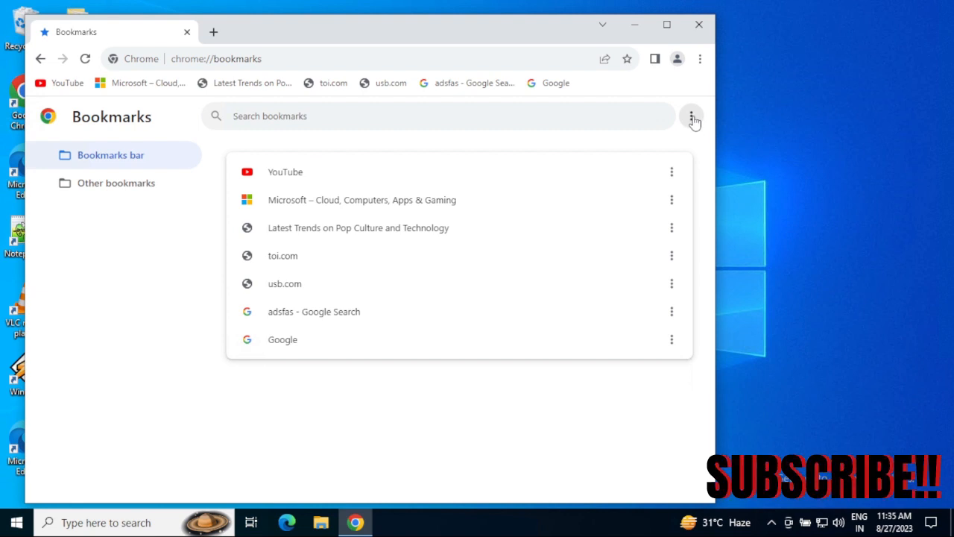
left_click(692, 117)
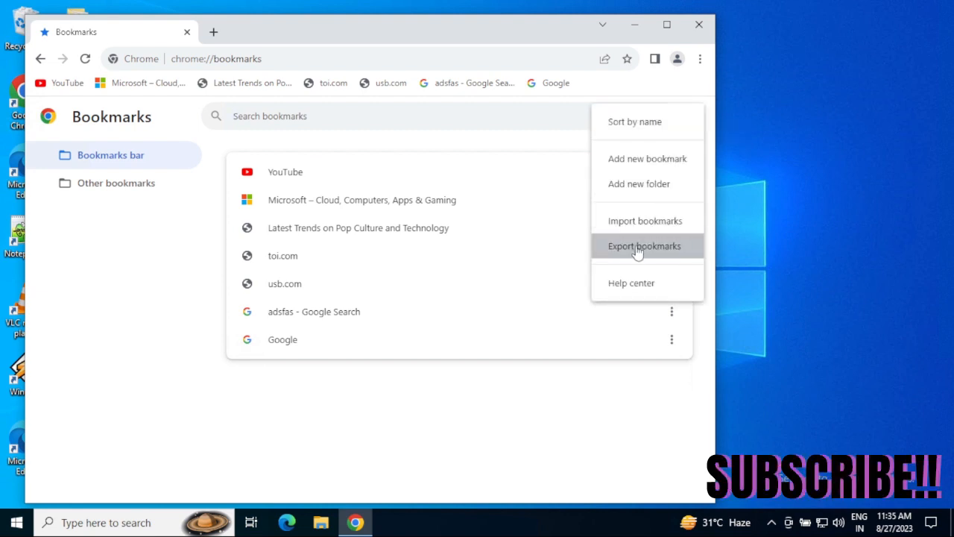
left_click(644, 244)
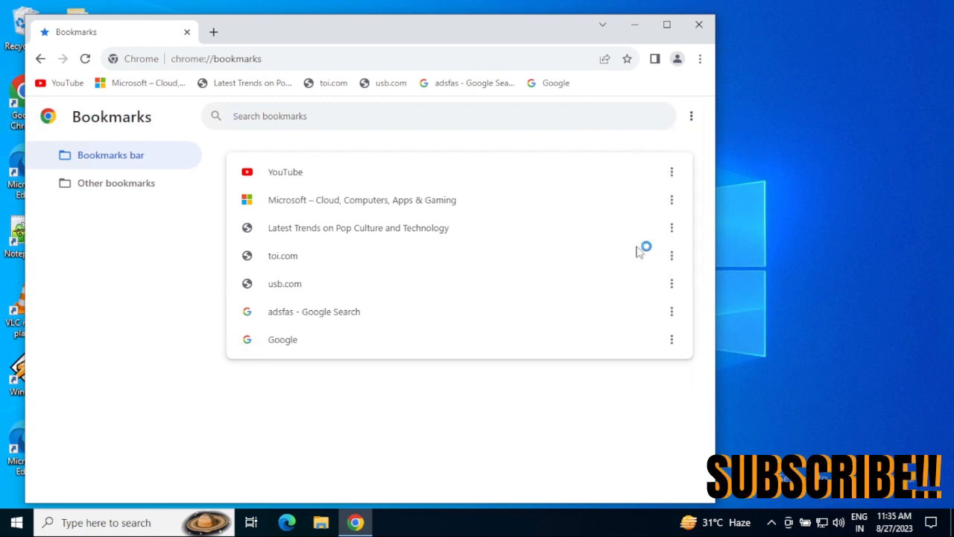
Step: Save the export as bookmarks_8_27_23_latest on New Volume (E:)
left_click(690, 116)
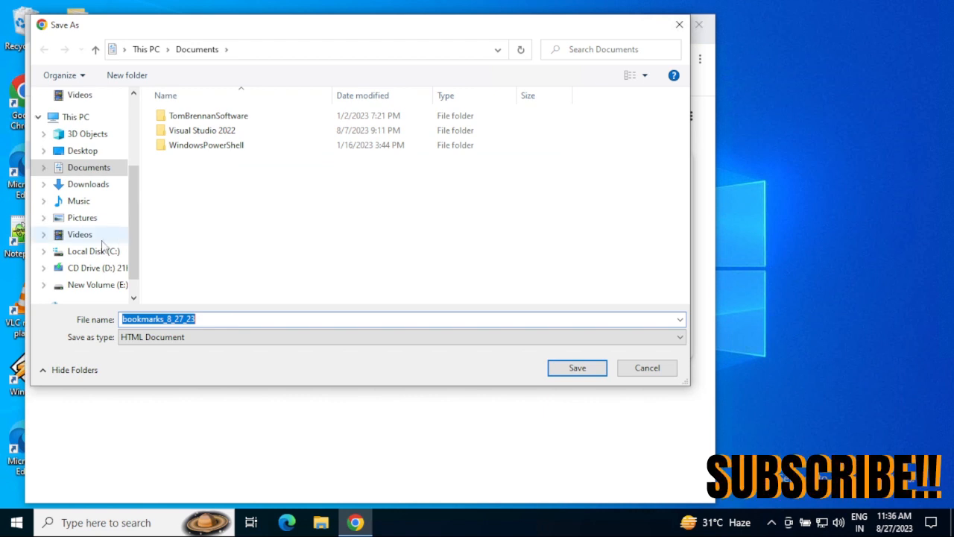
mouse_move(97, 242)
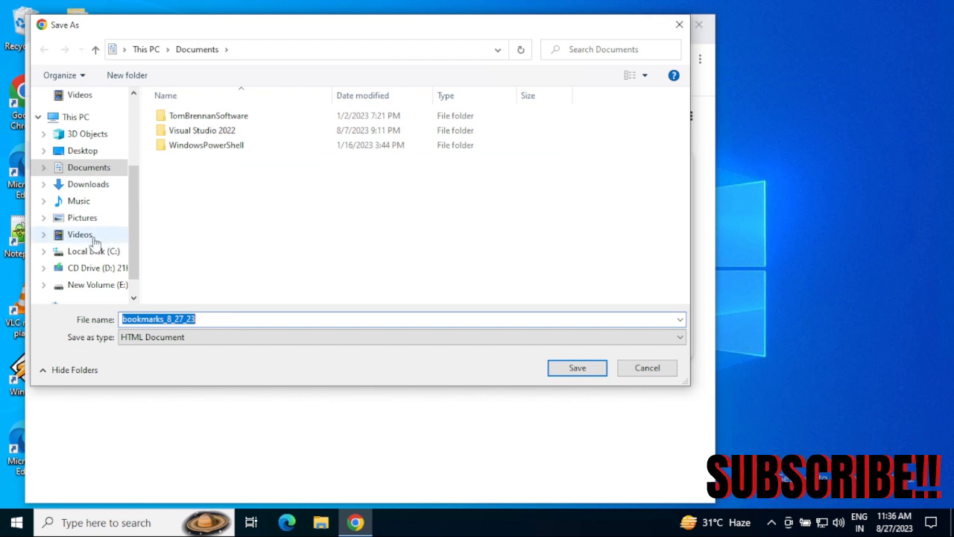
scroll("down", 3)
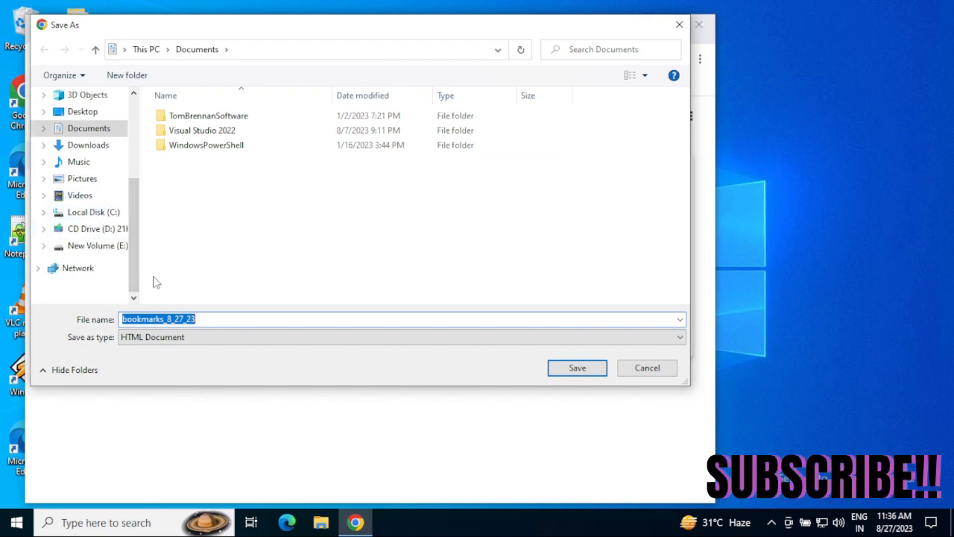
left_click(97, 244)
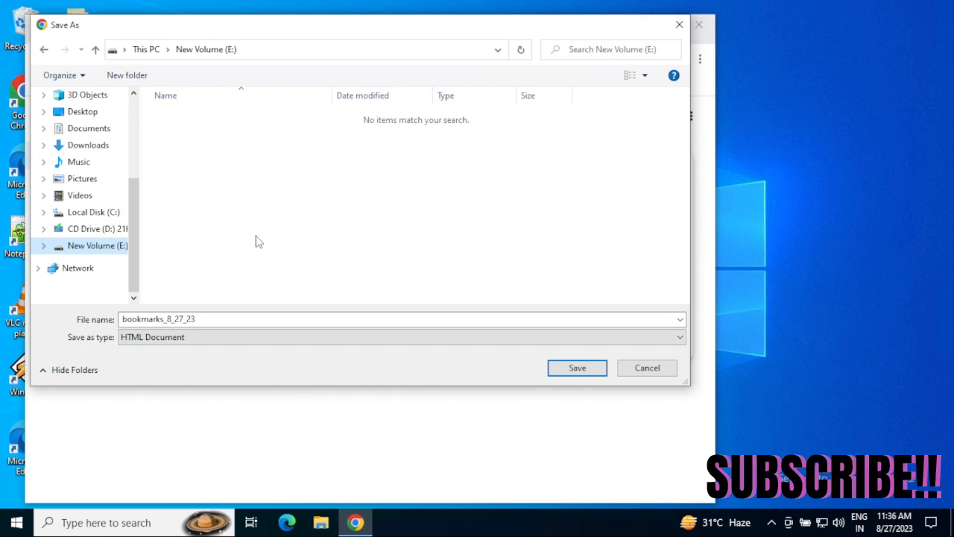
mouse_move(259, 307)
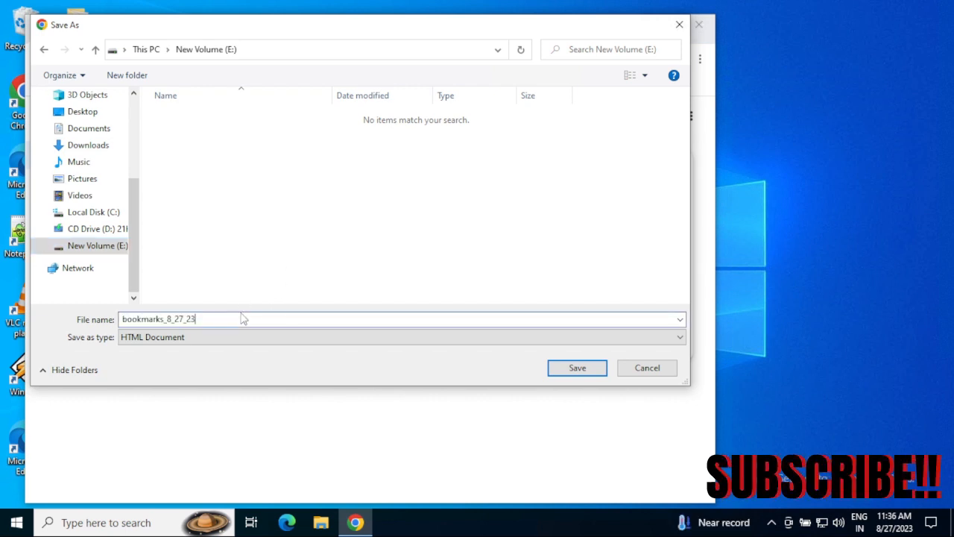
type("_latest")
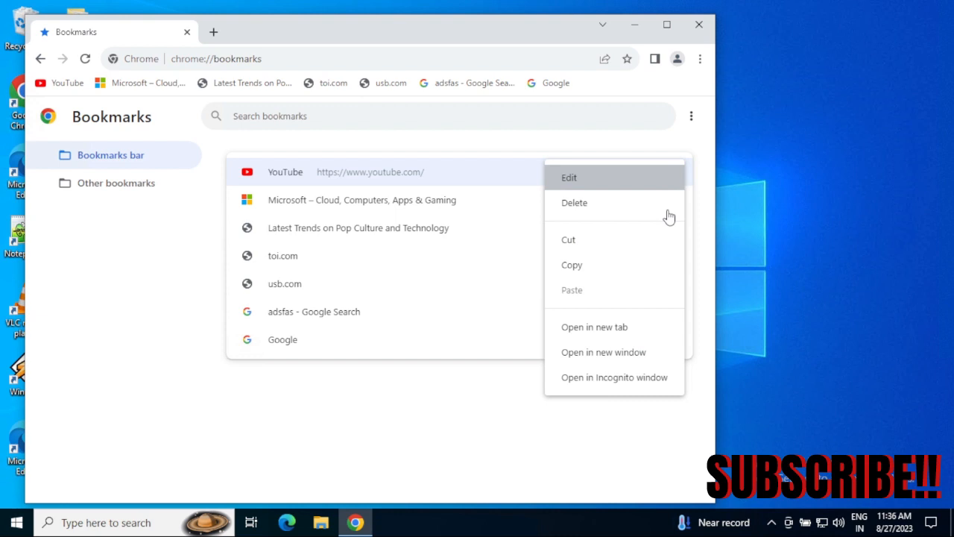
Step: Delete the bookmarks (YouTube, usb.com, adsfas and the rest) and close Chrome
left_click(574, 202)
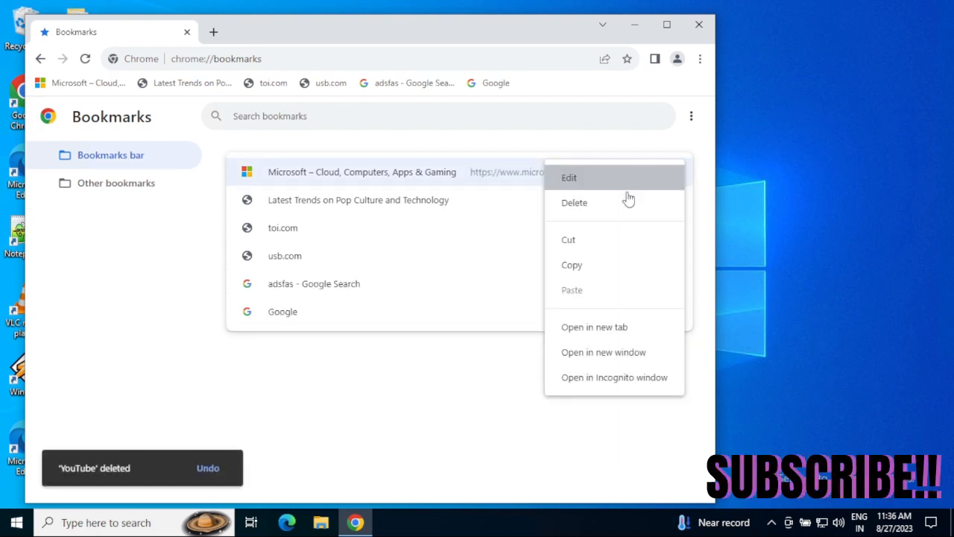
left_click(570, 177)
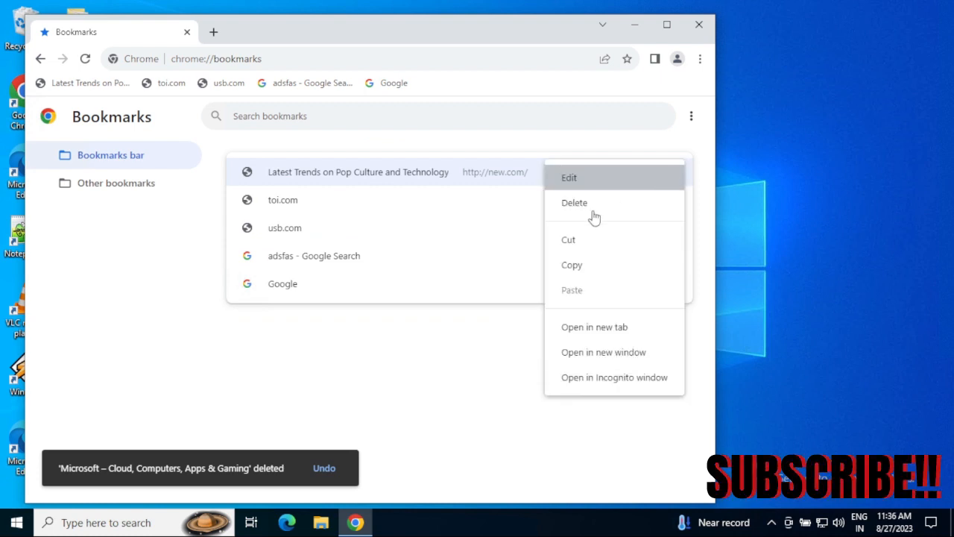
left_click(574, 203)
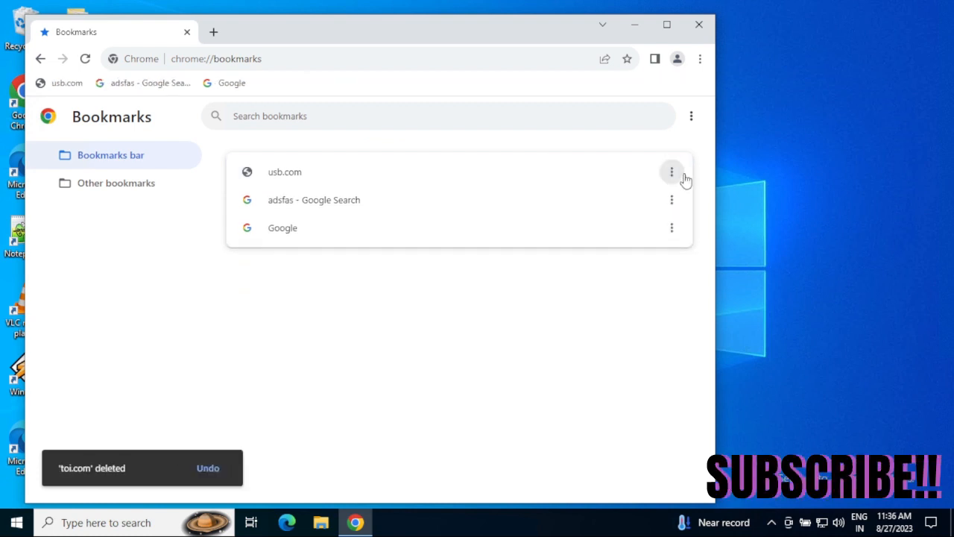
left_click(670, 172)
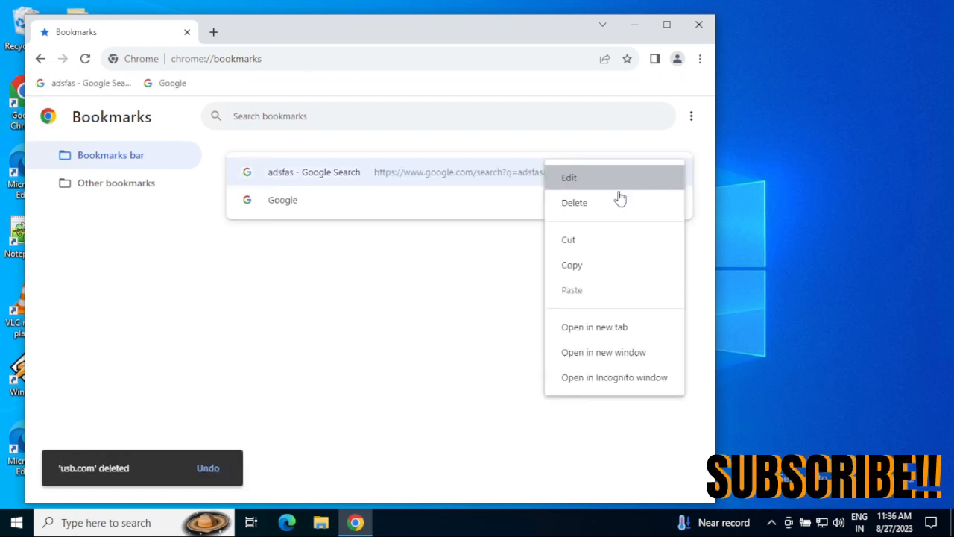
left_click(574, 203)
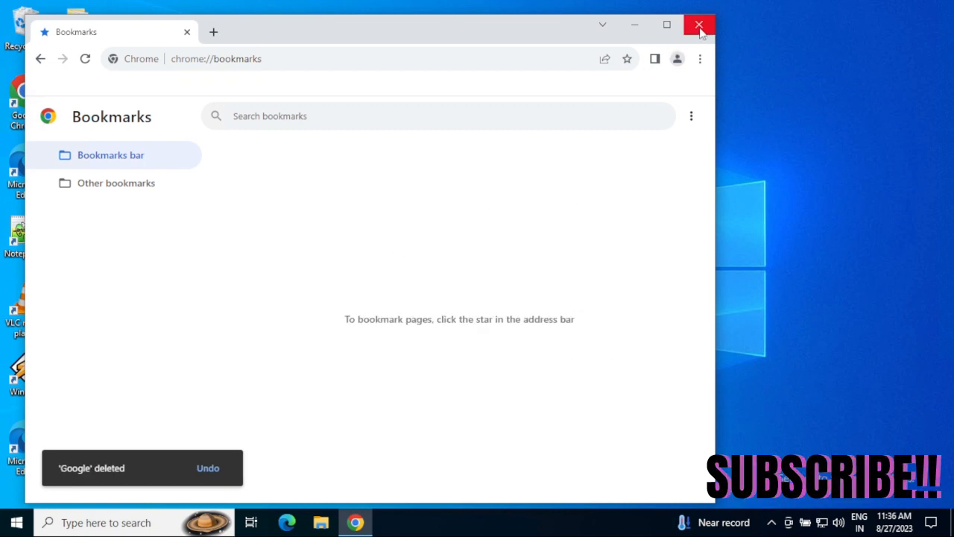
left_click(700, 24)
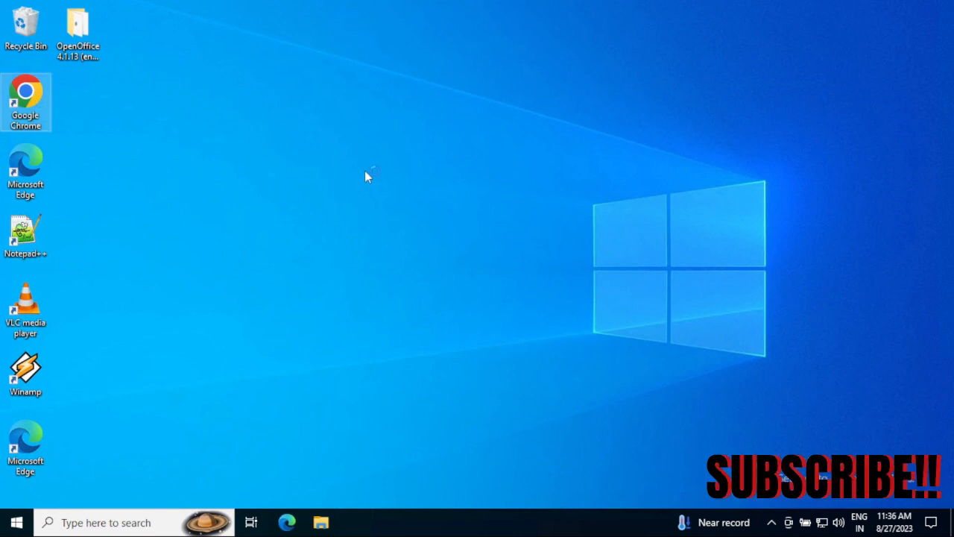
Step: Relaunch Chrome and add a second new tab, showing no bookmarks bar
double_click(26, 102)
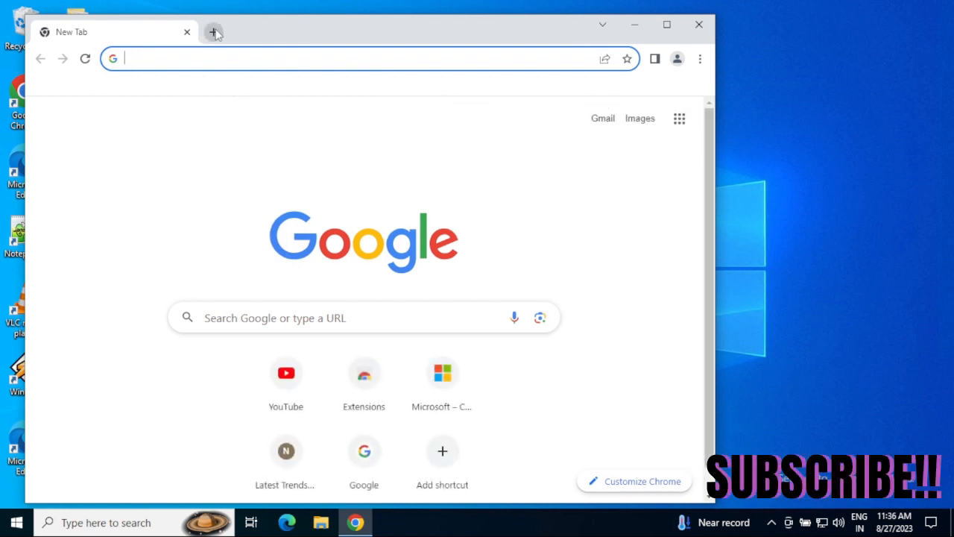
left_click(214, 31)
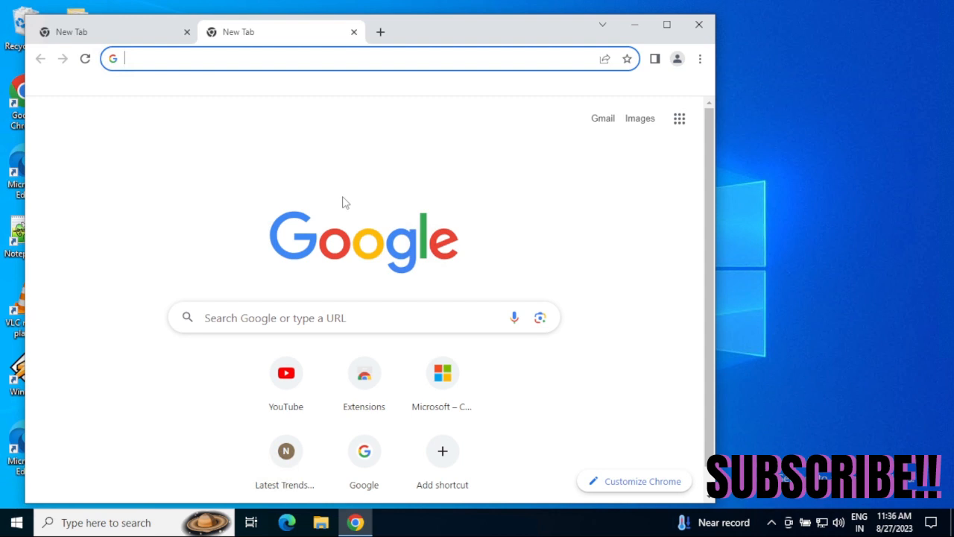
mouse_move(364, 385)
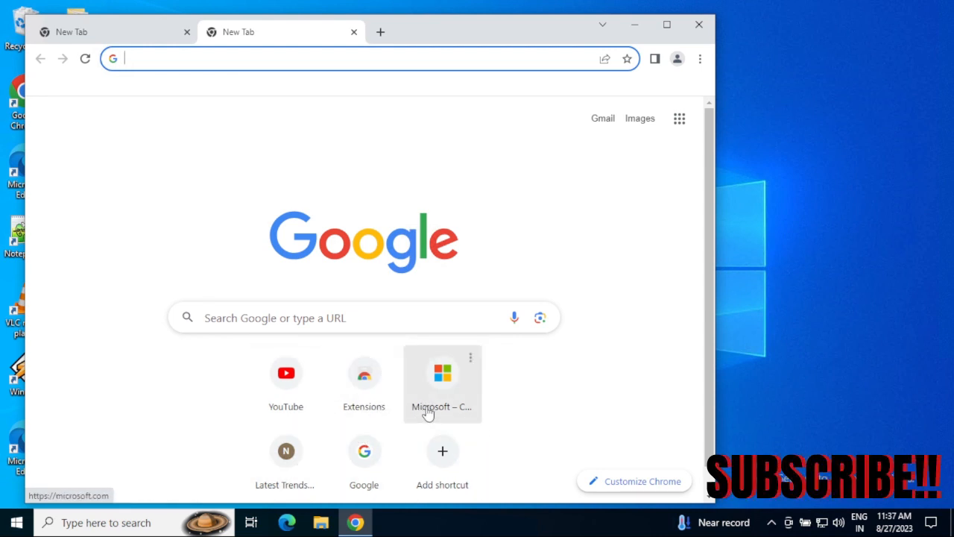
mouse_move(477, 236)
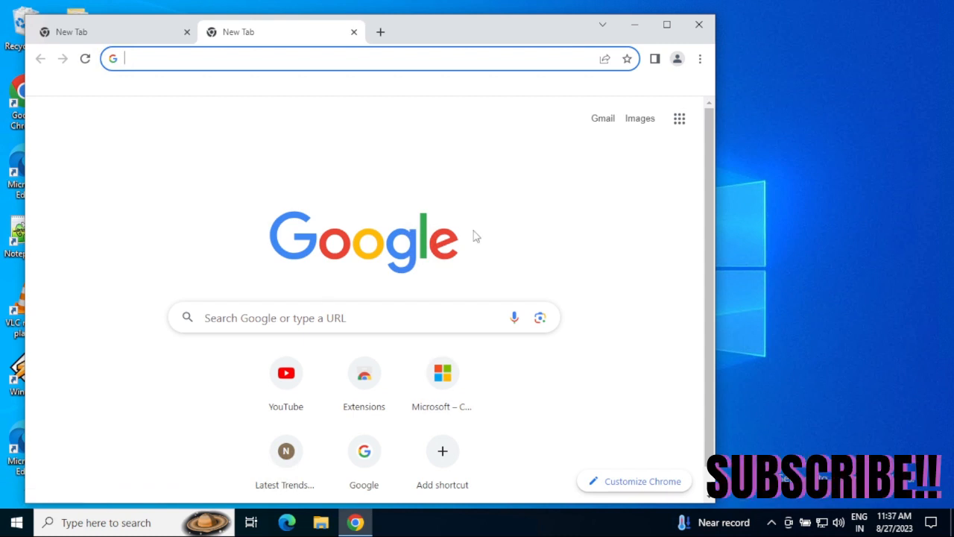
mouse_move(286, 373)
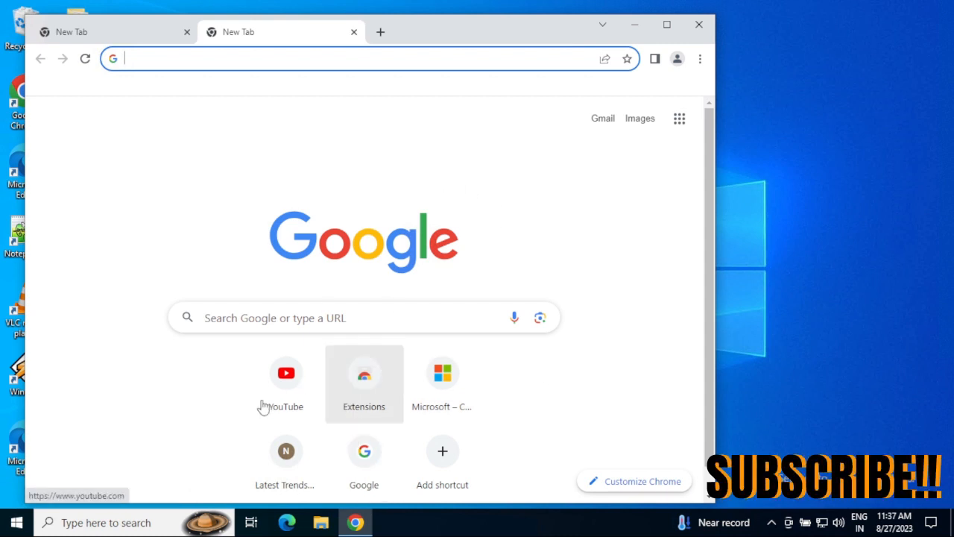
mouse_move(578, 217)
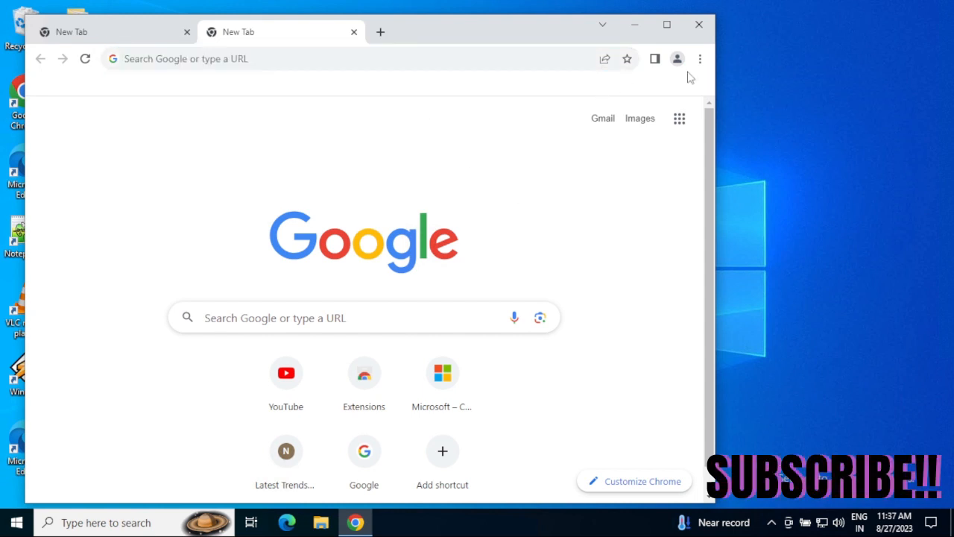
mouse_move(699, 60)
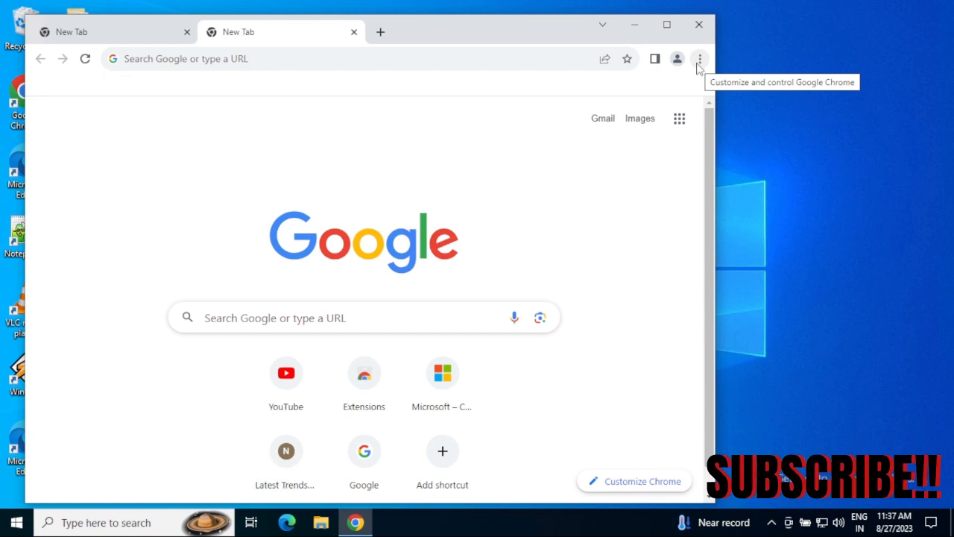
Step: Start importing bookmarks from a file via the empty bookmark manager
left_click(700, 58)
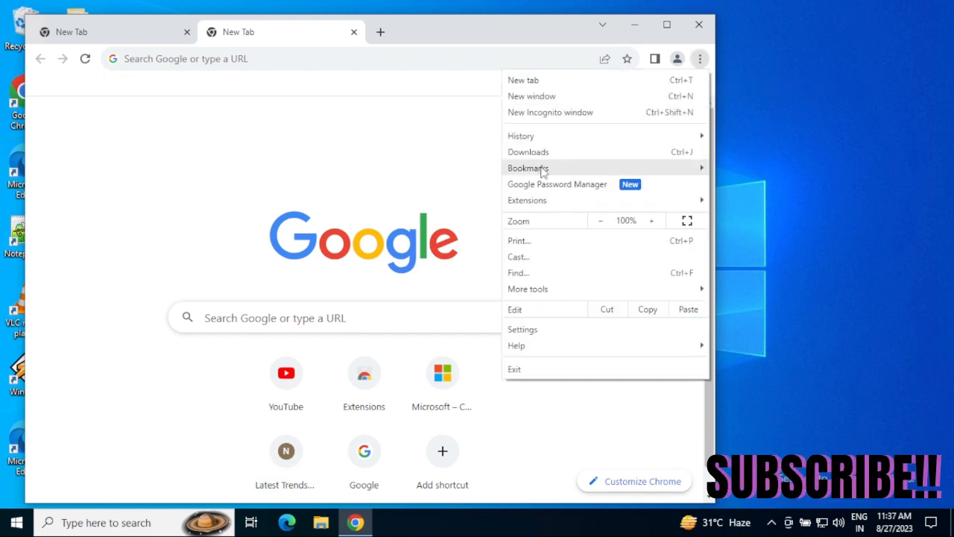
mouse_move(528, 167)
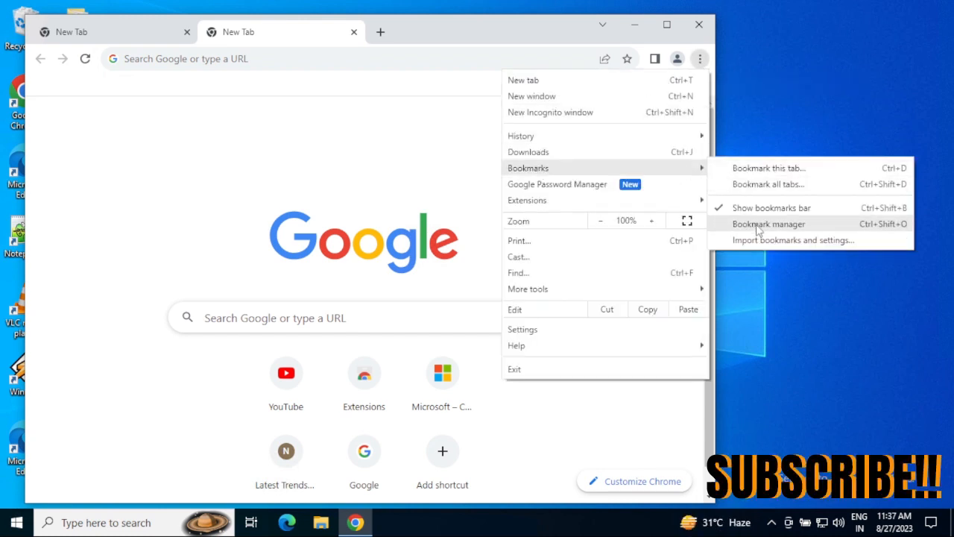
left_click(770, 223)
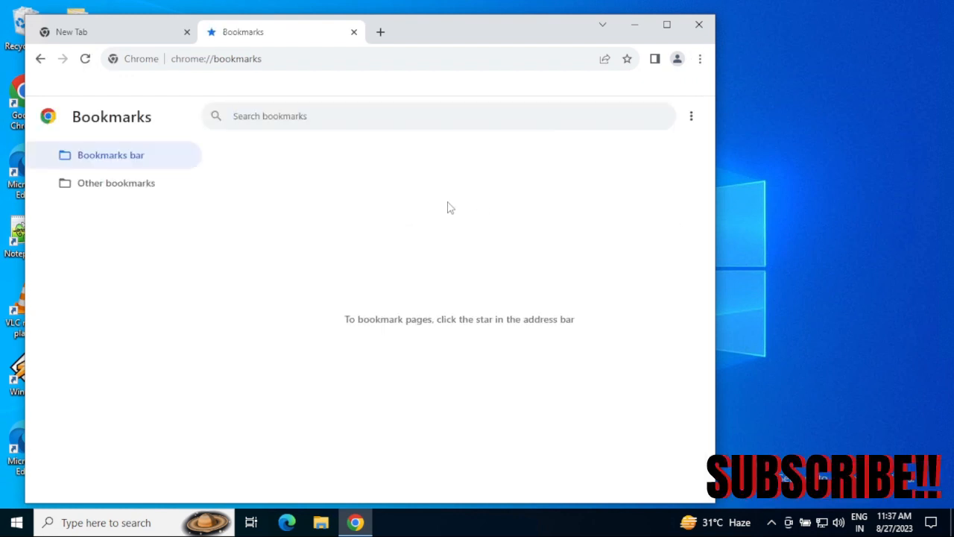
left_click(298, 116)
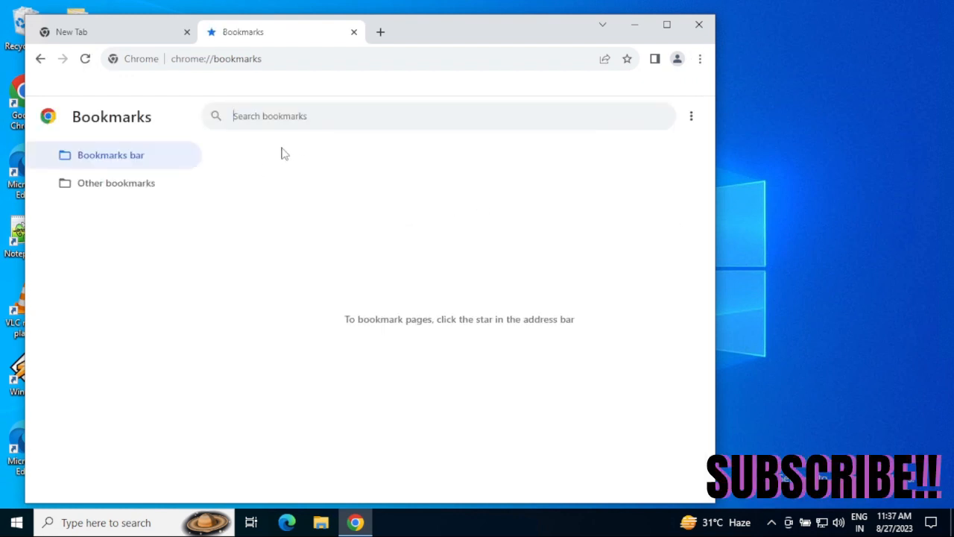
mouse_move(429, 245)
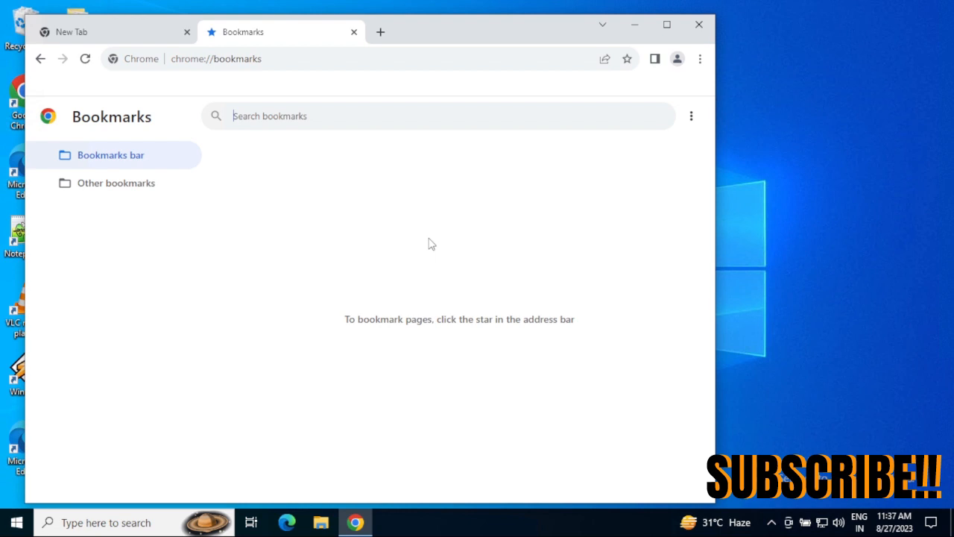
mouse_move(364, 213)
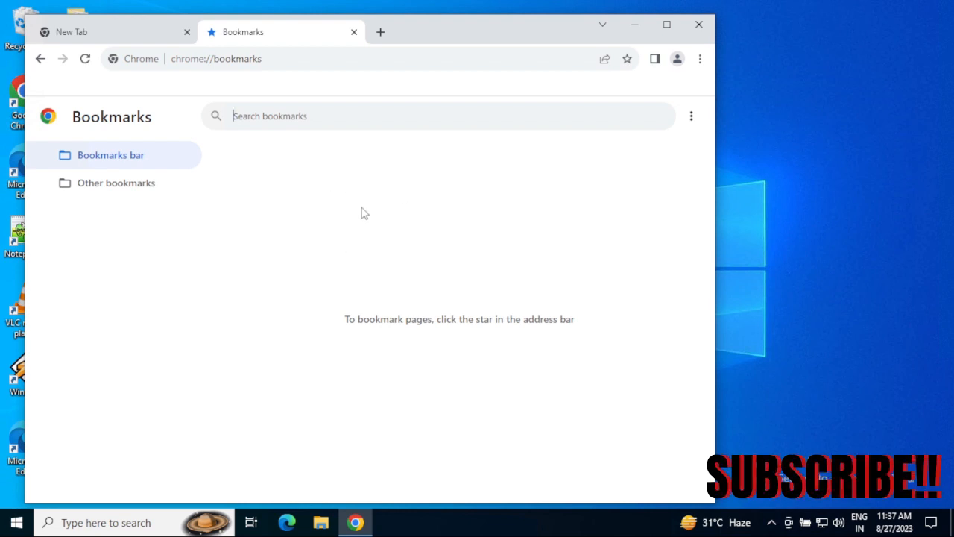
mouse_move(430, 191)
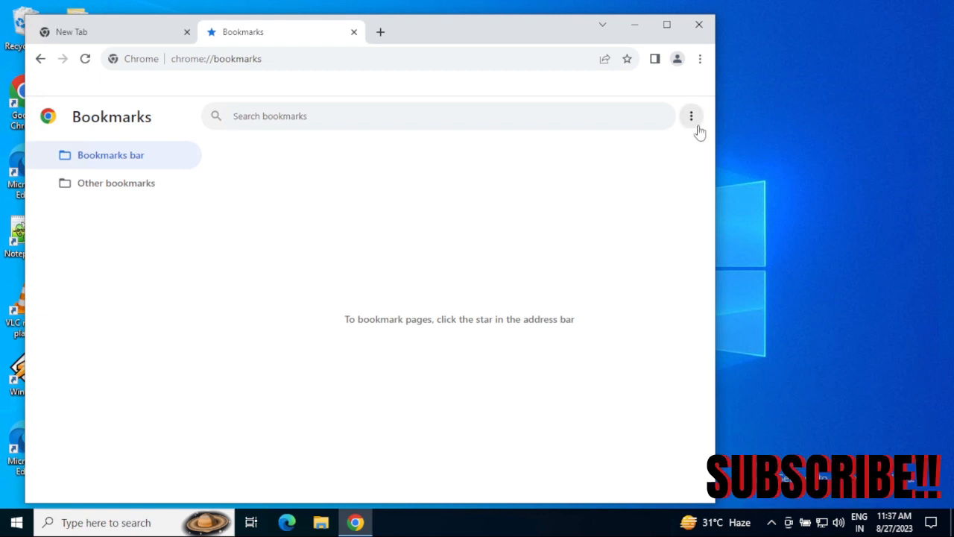
left_click(692, 116)
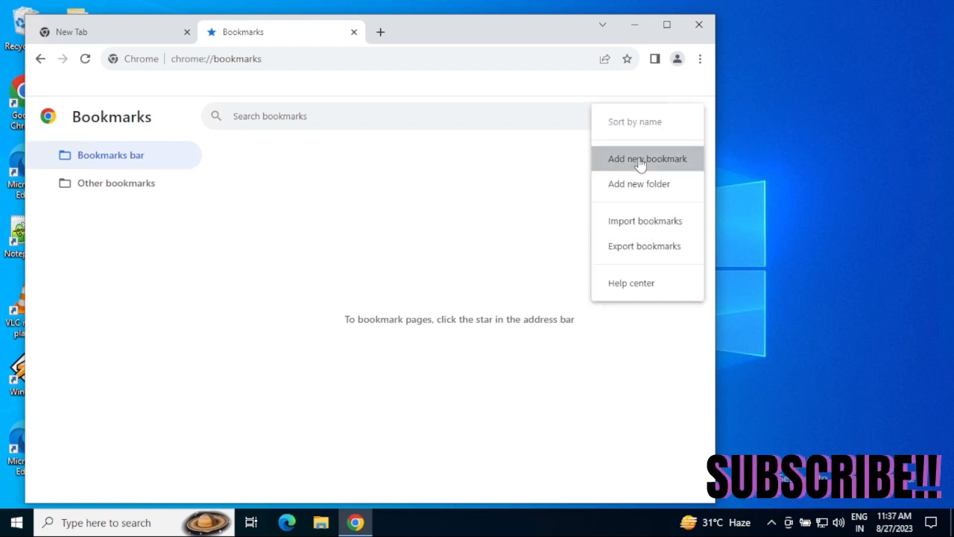
mouse_move(641, 224)
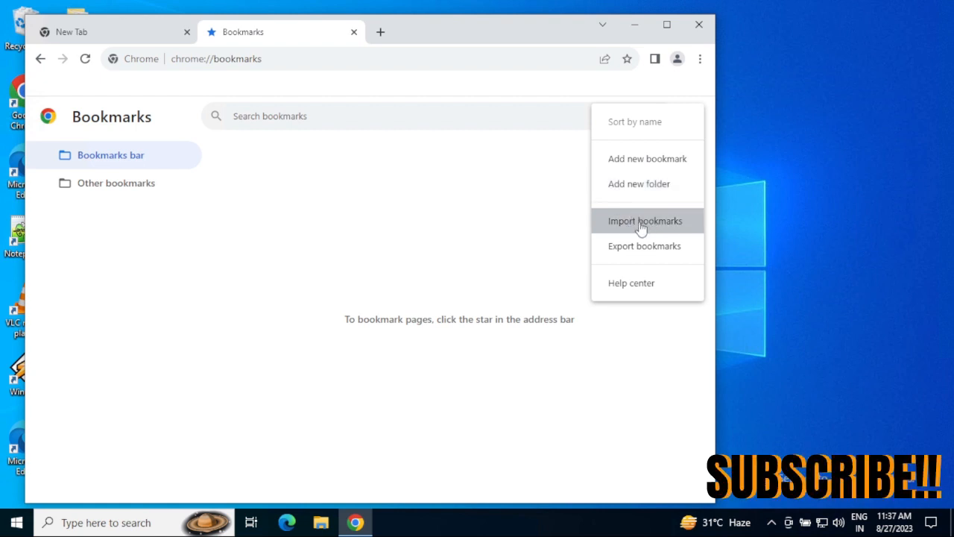
left_click(644, 220)
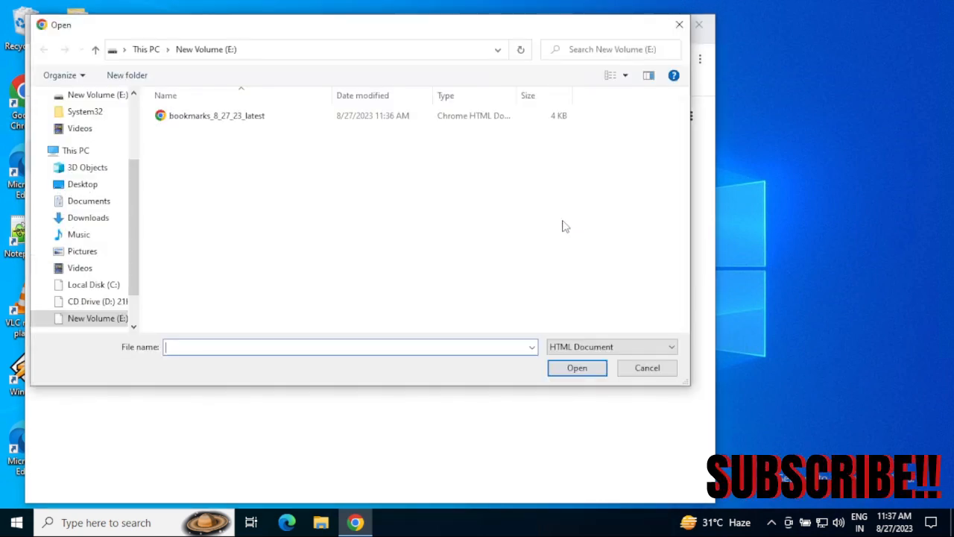
mouse_move(227, 146)
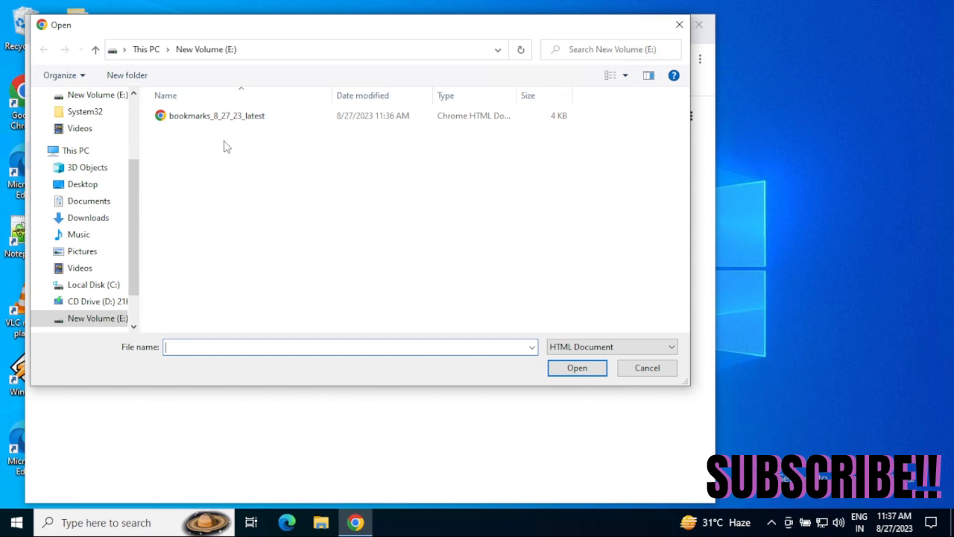
Step: Import bookmarks_8_27_23_latest from drive E:, restoring the seven bookmarks
left_click(218, 117)
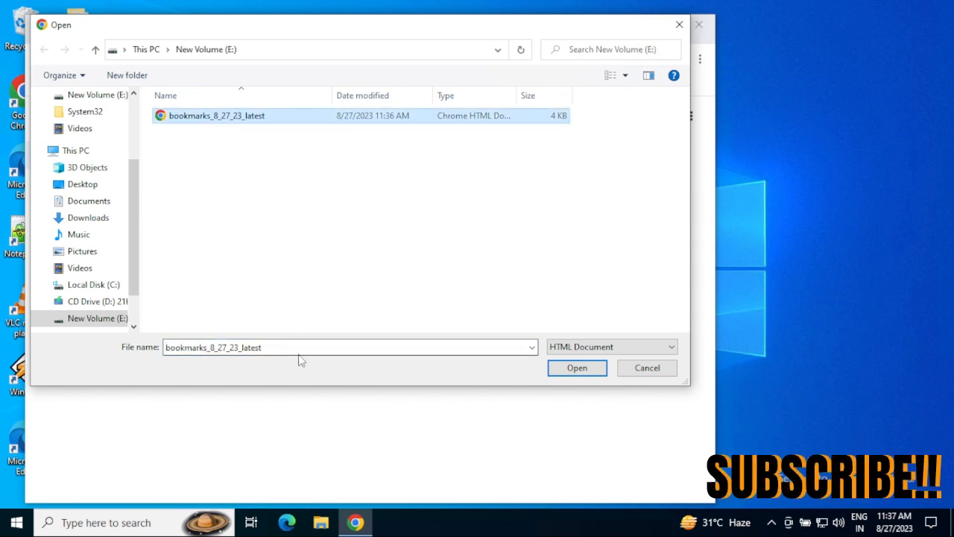
left_click(575, 367)
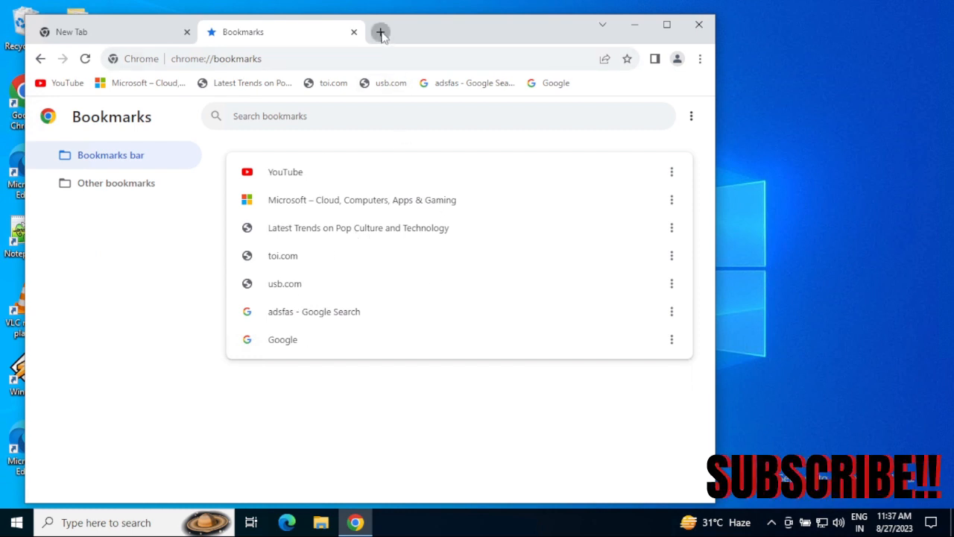
Step: Add a third new tab showing the restored bookmarks bar
left_click(381, 33)
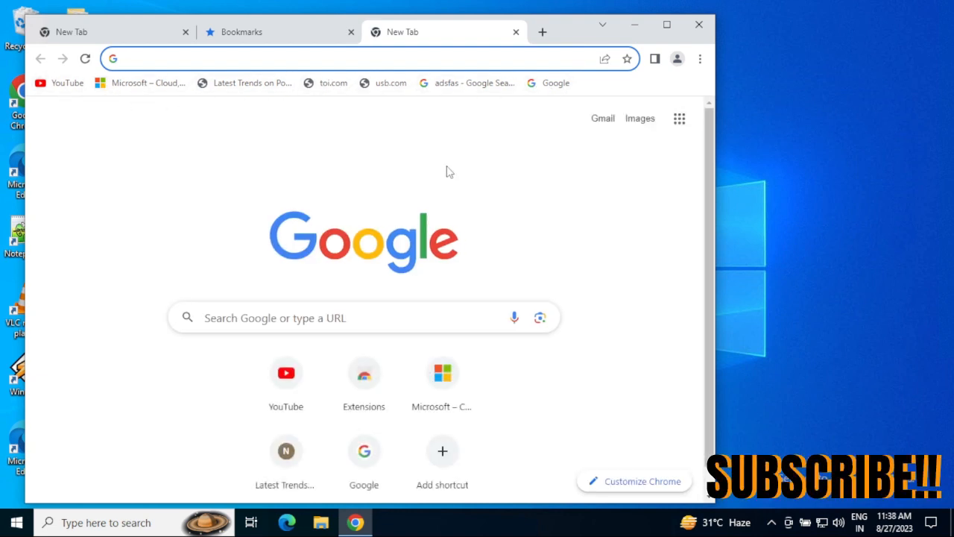
mouse_move(442, 131)
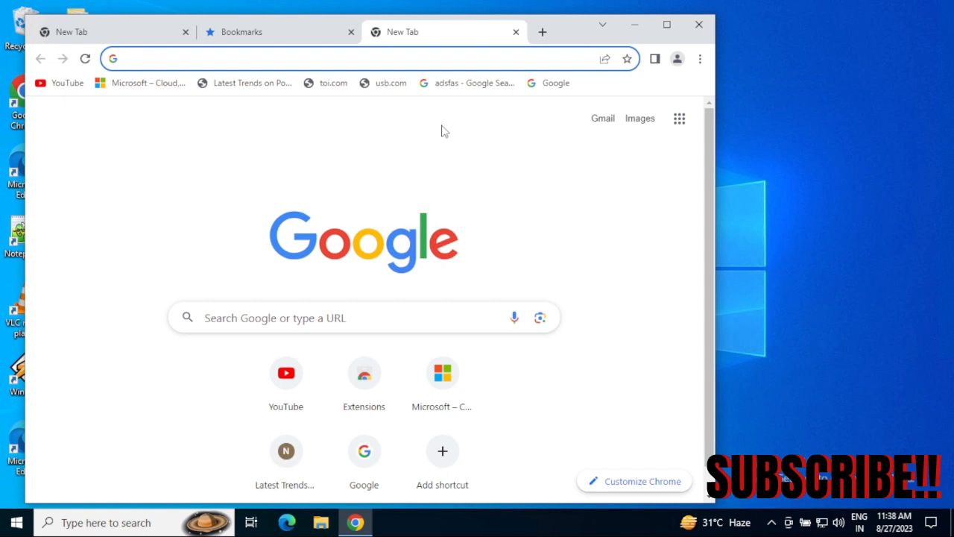